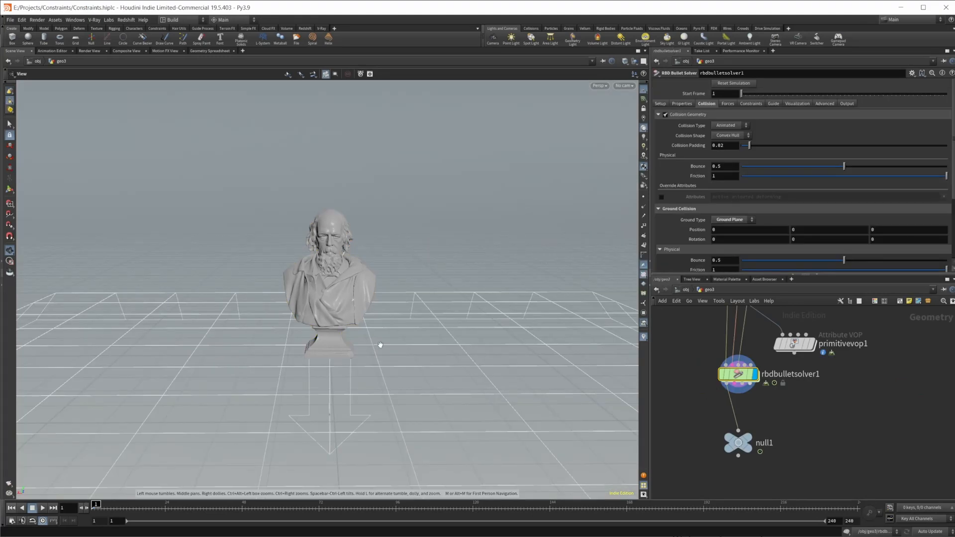
mouse_move(384, 362)
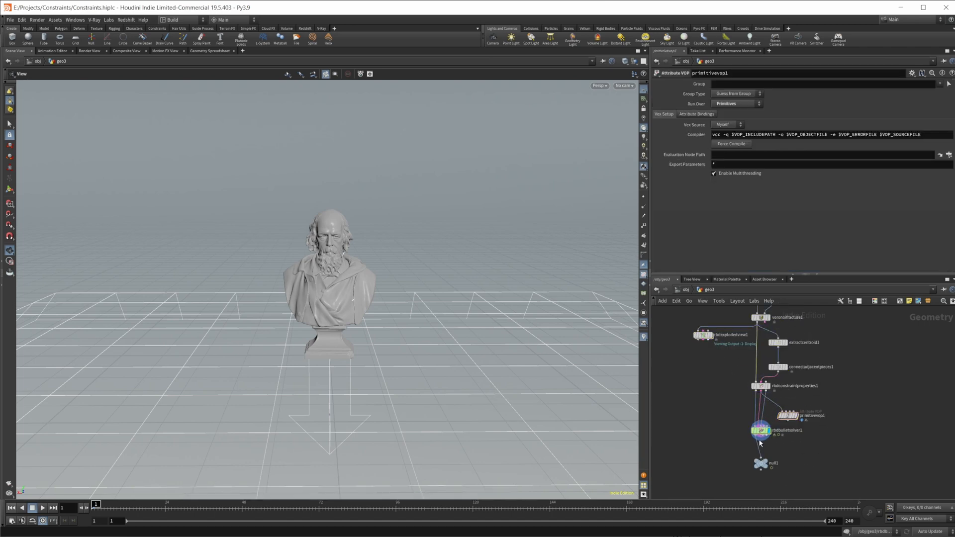
mouse_move(542, 287)
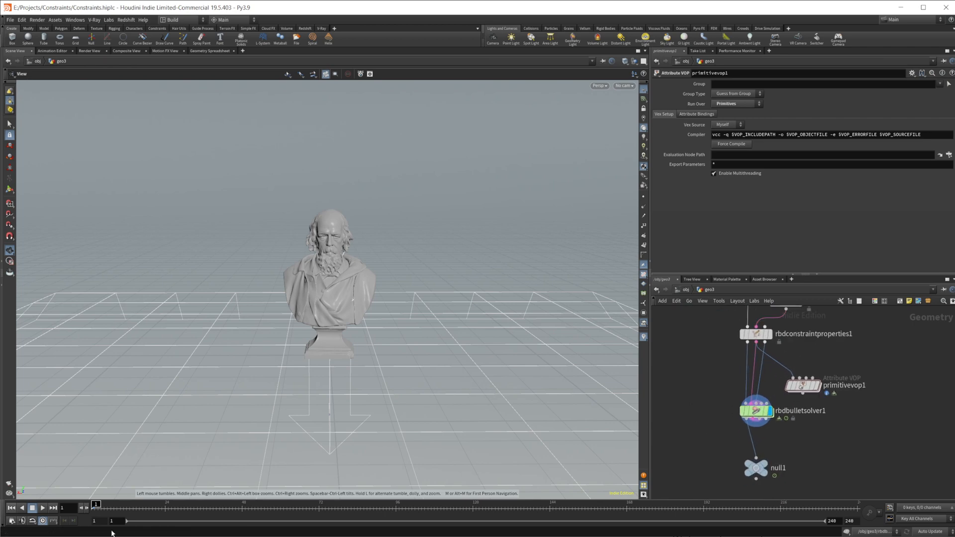
Step: Play and pause the bullet RBD sim several times to watch the bust shatter across the ground
click(44, 508)
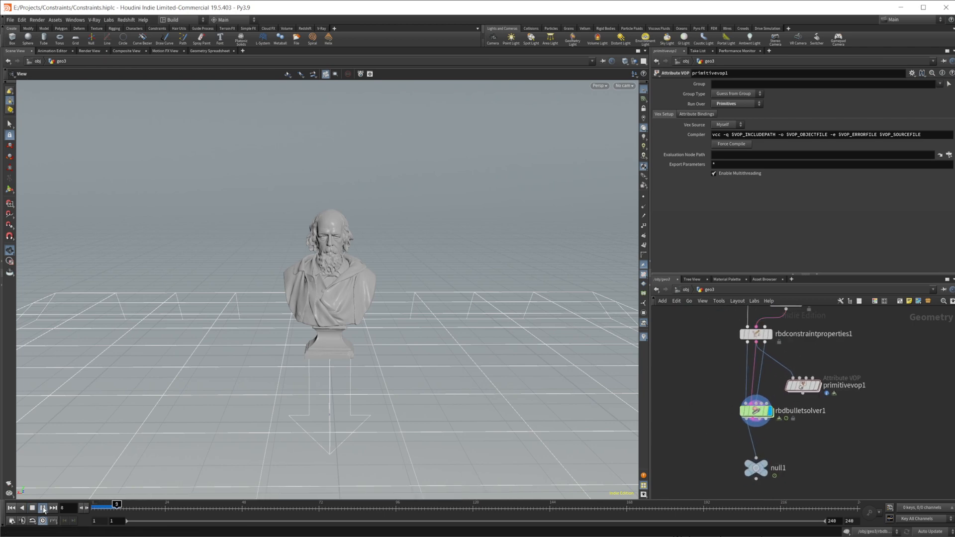
click(44, 508)
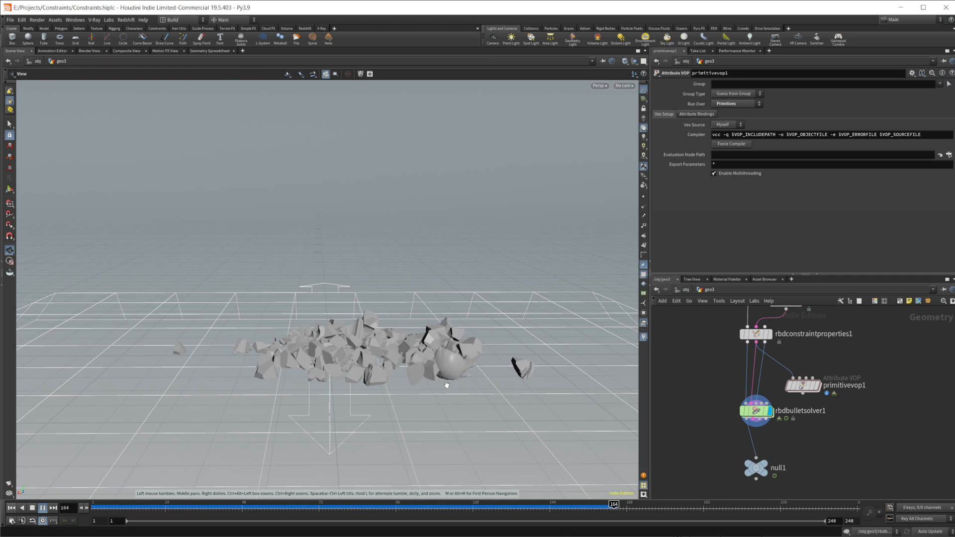
click(44, 508)
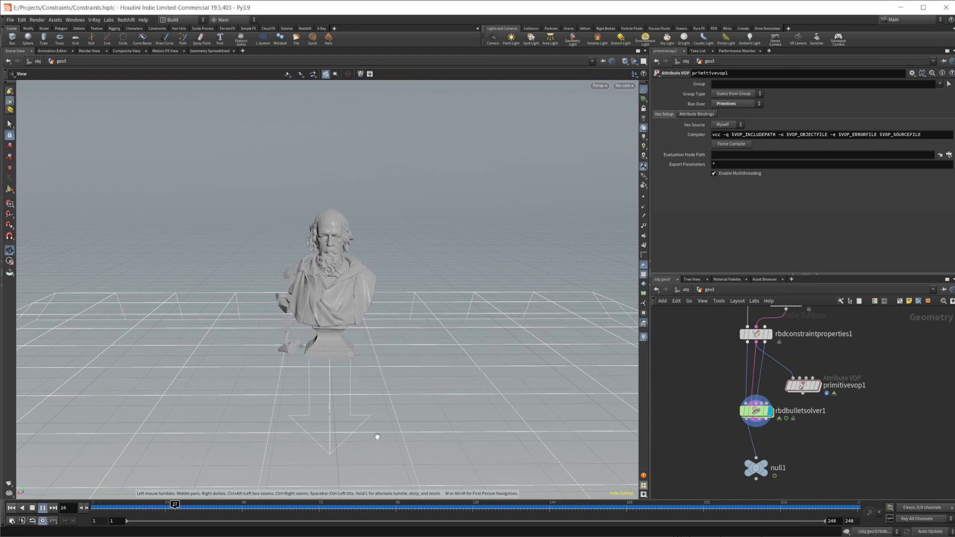
click(43, 509)
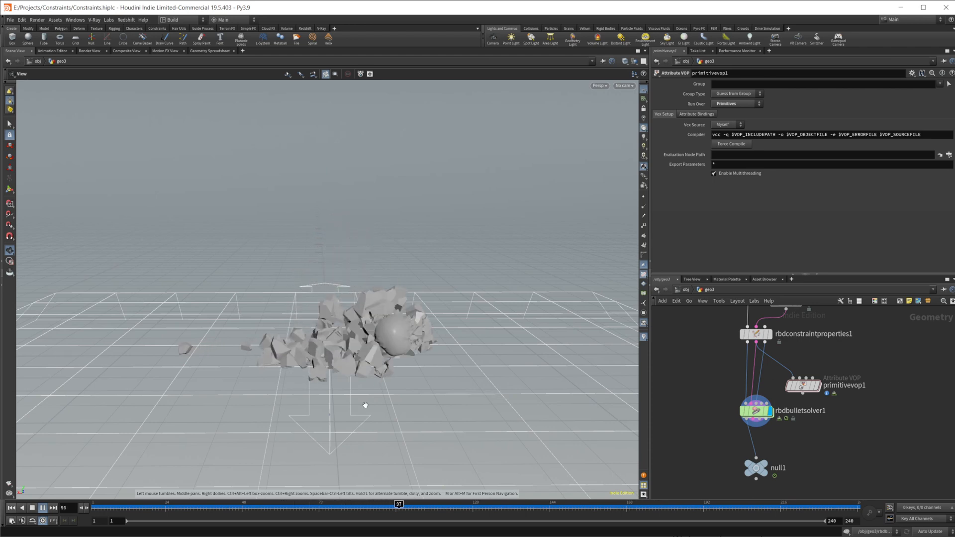
click(44, 508)
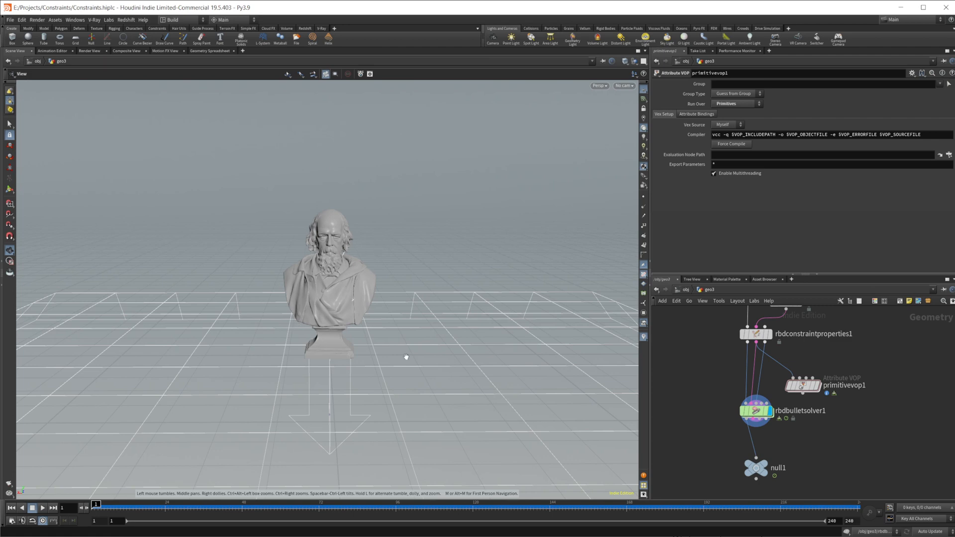
mouse_move(673, 409)
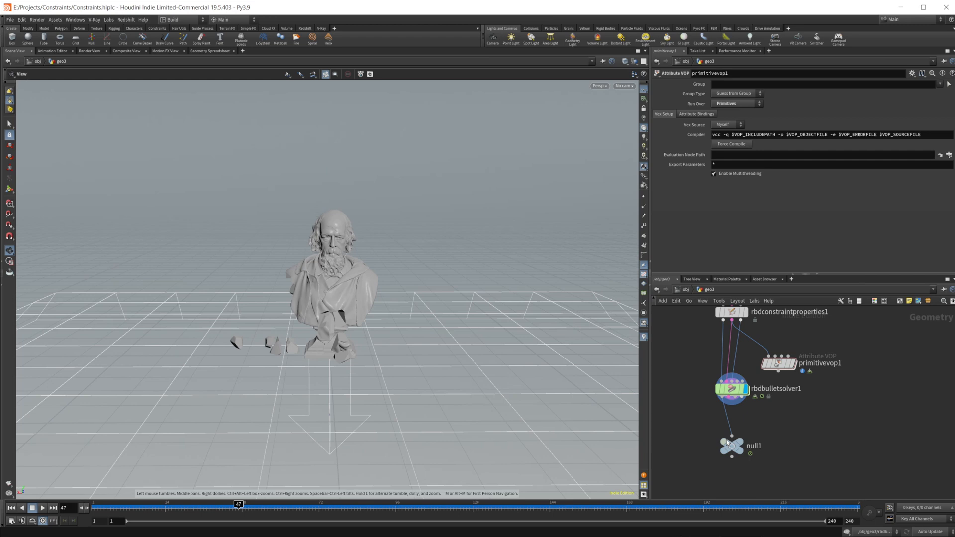
Step: Inspect null1's simulated points in the Geometry Spreadsheet, then scrub back to the intact bust
click(732, 446)
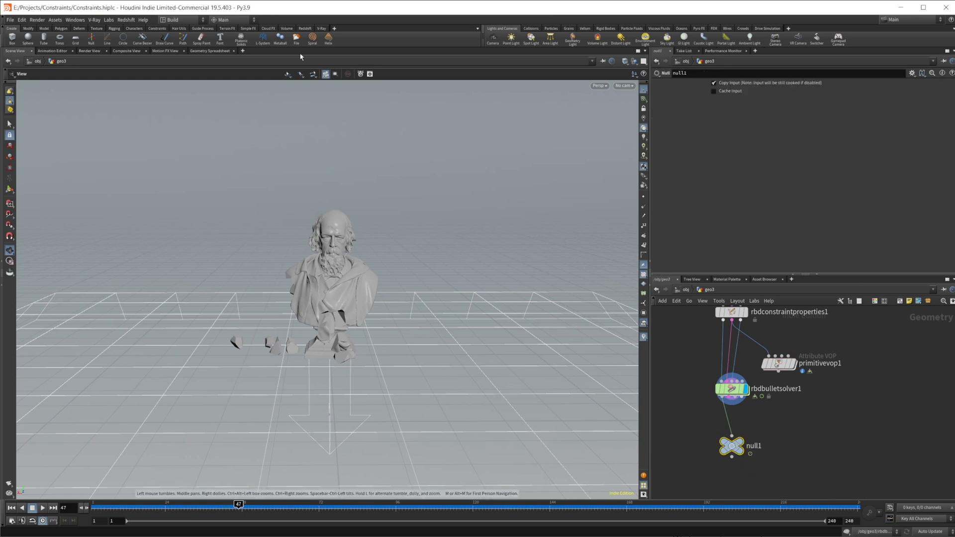
click(209, 50)
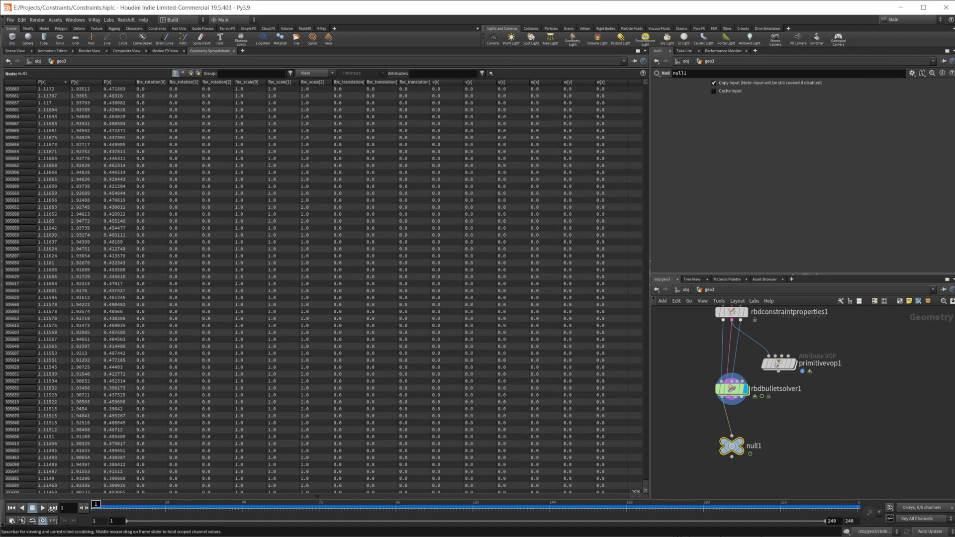
drag(94, 508, 161, 508)
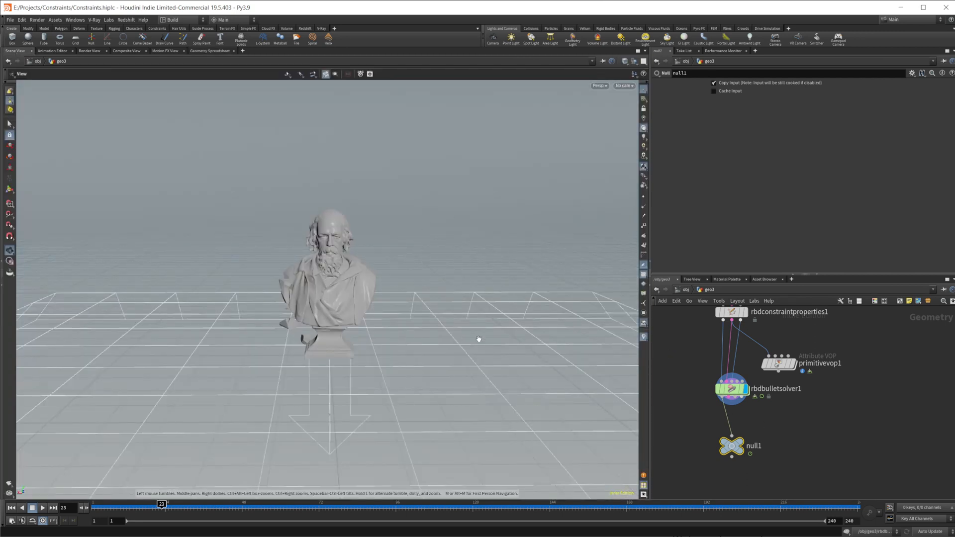
Step: Inside the solver's forces dopnet, create geometrywrangle2 wired into merge1 and rewind to frame 1
click(731, 388)
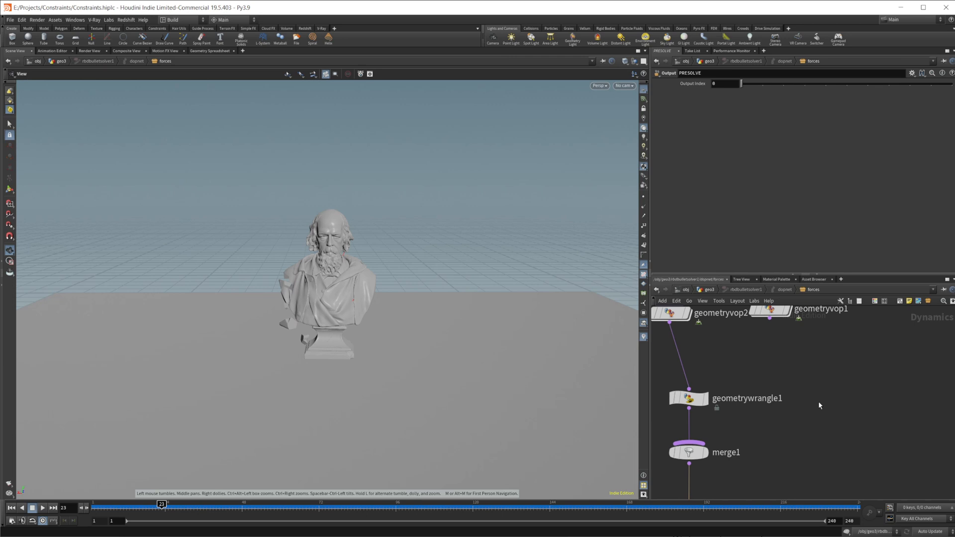
mouse_move(808, 398)
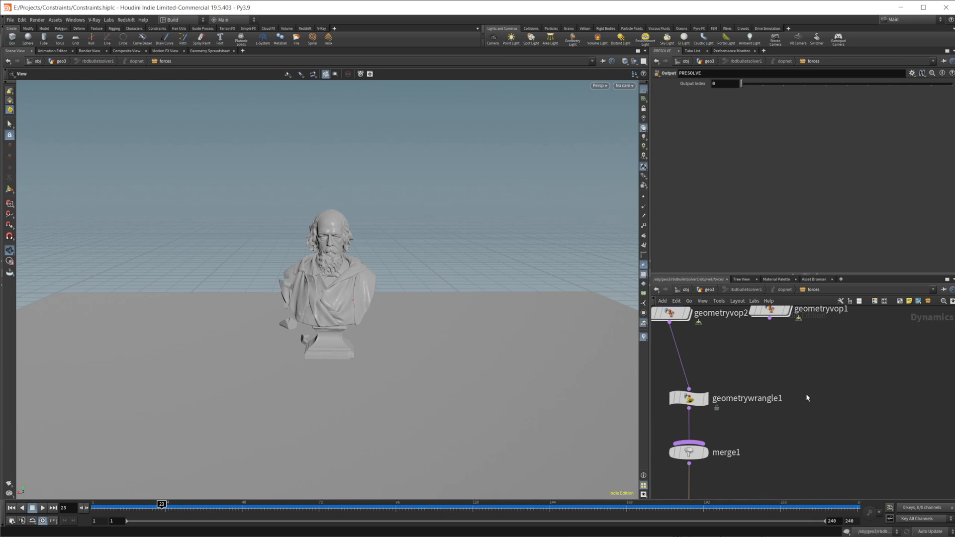
key(tab)
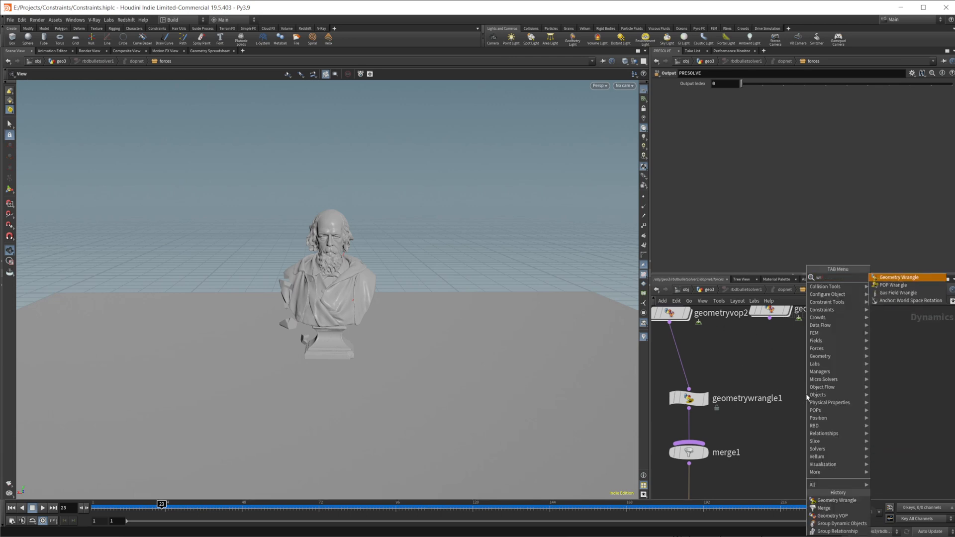
click(900, 277)
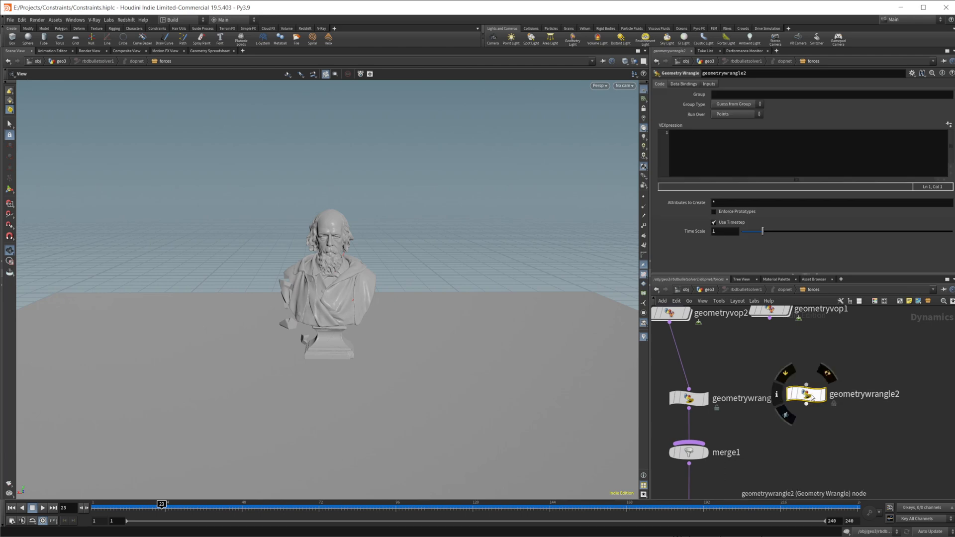
drag(805, 406, 694, 475)
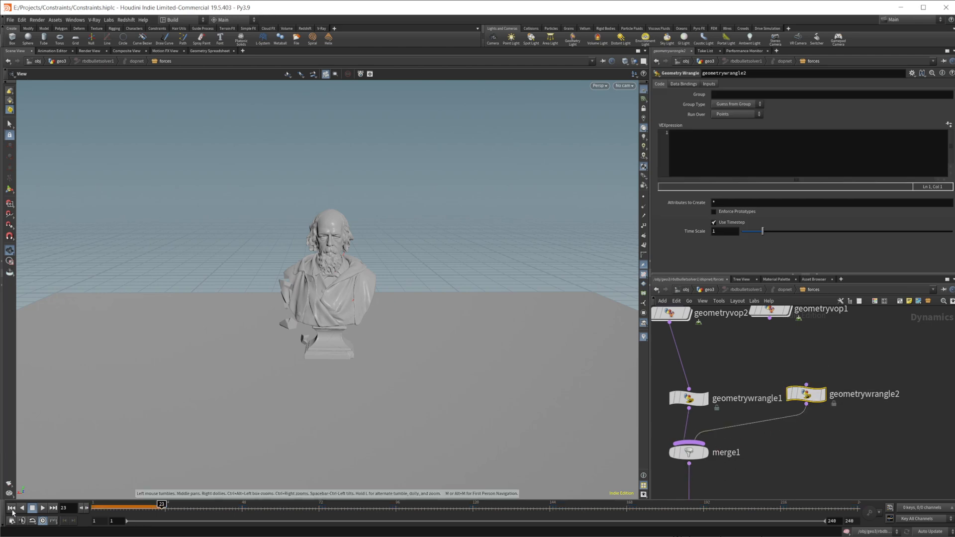
click(8, 509)
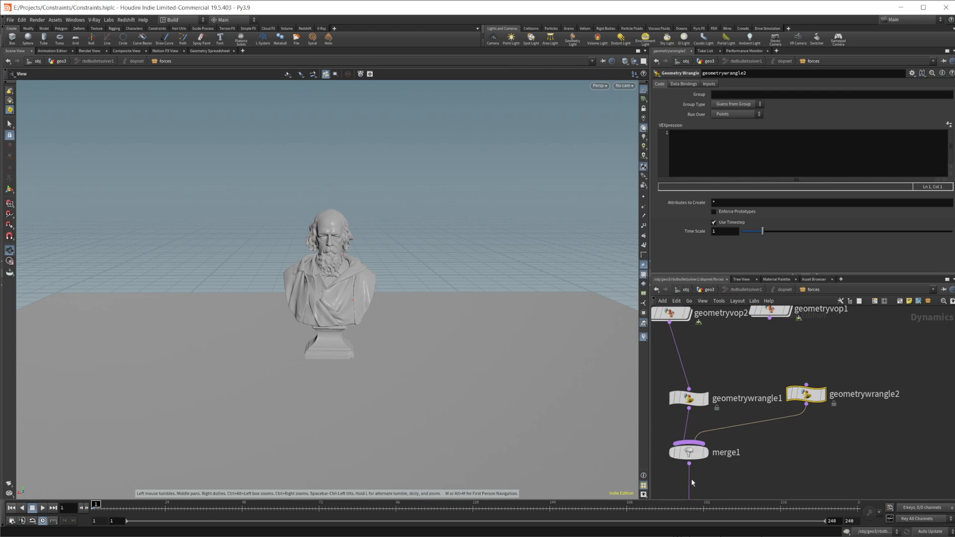
mouse_move(769, 479)
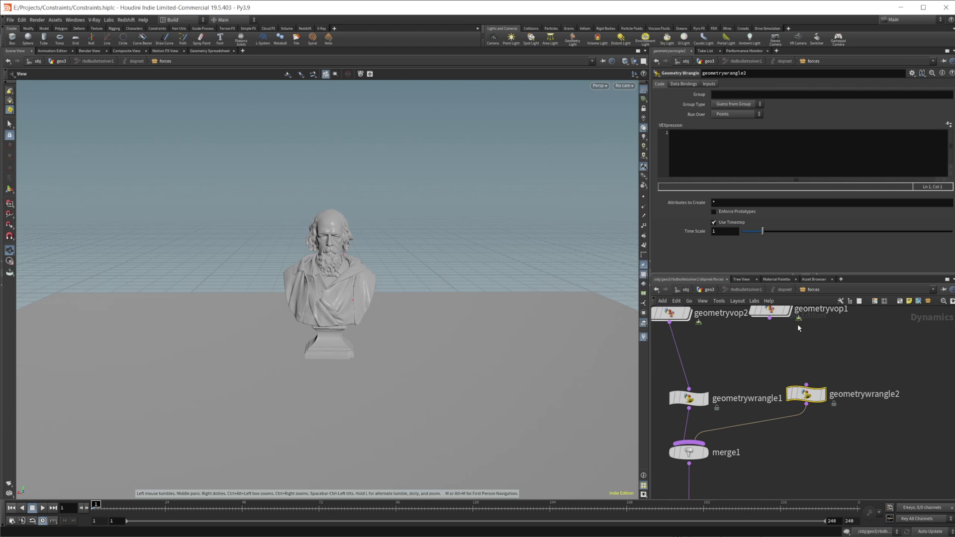
click(693, 153)
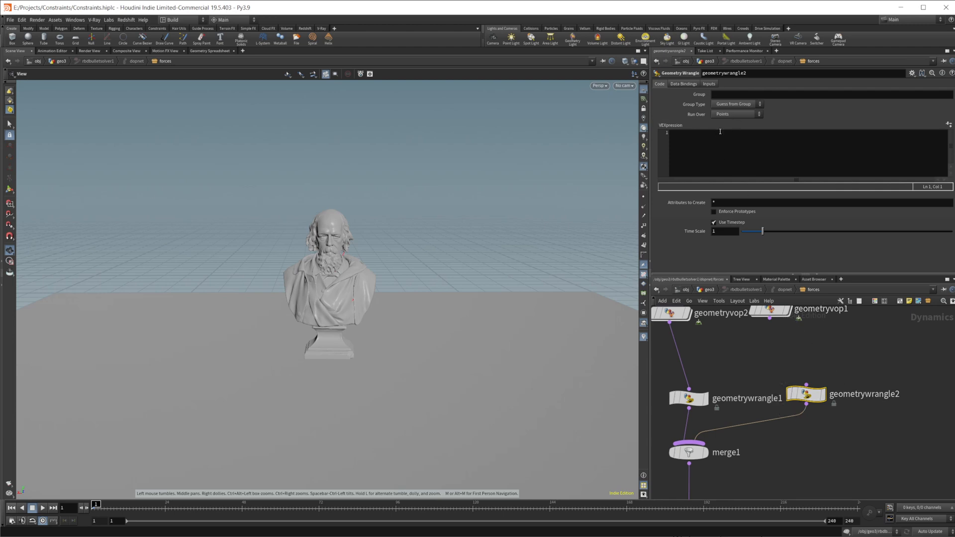
Step: In geometrywrangle2's VEXpression, declare 'float drag = .05;'
click(683, 83)
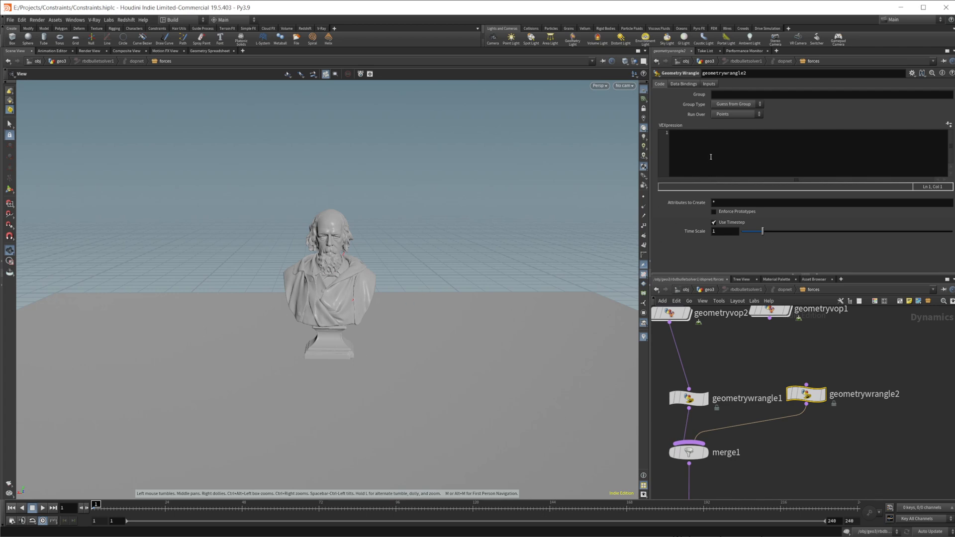
click(711, 157)
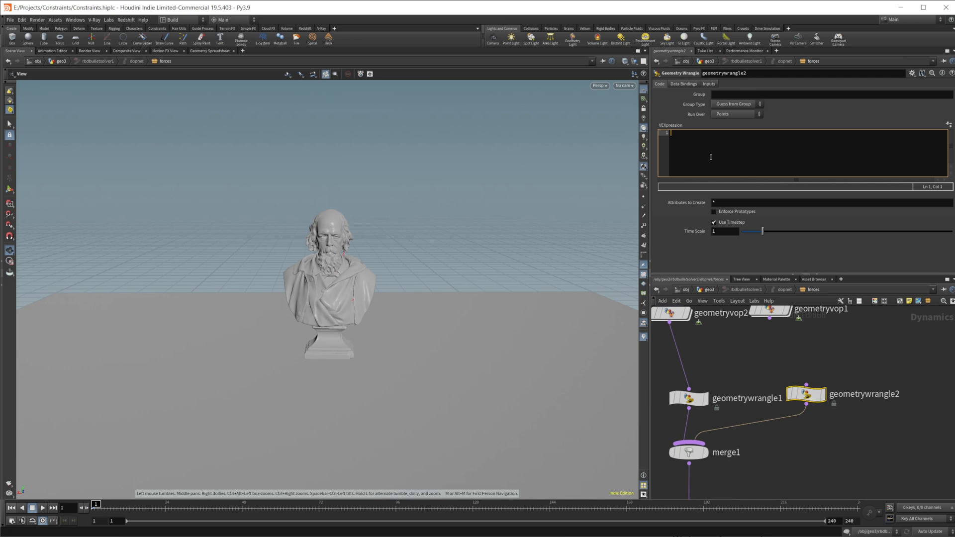
text(float)
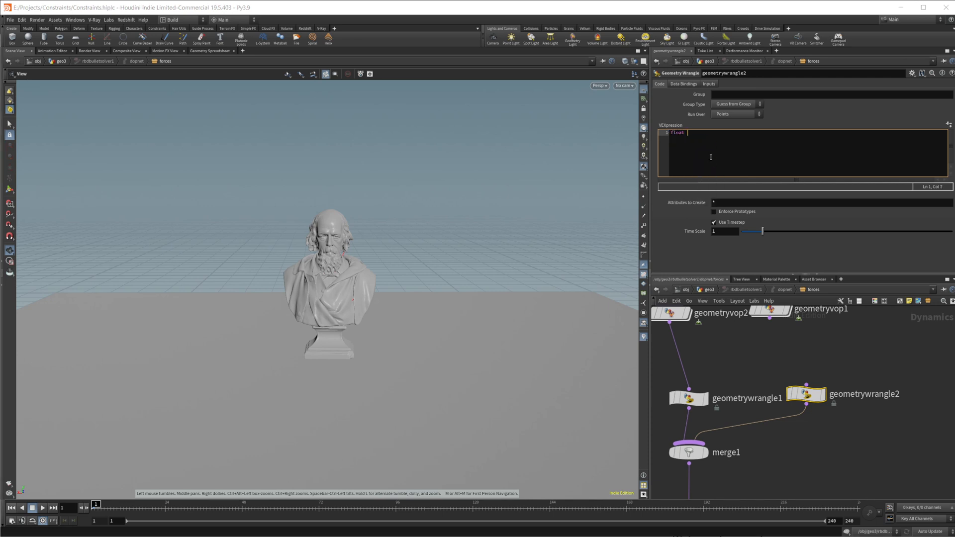
text(drag =)
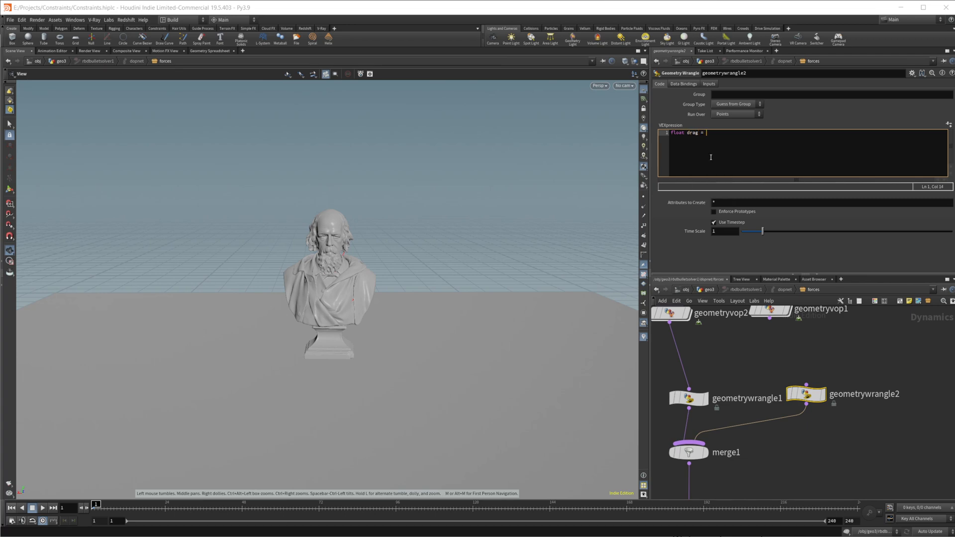
text(.)
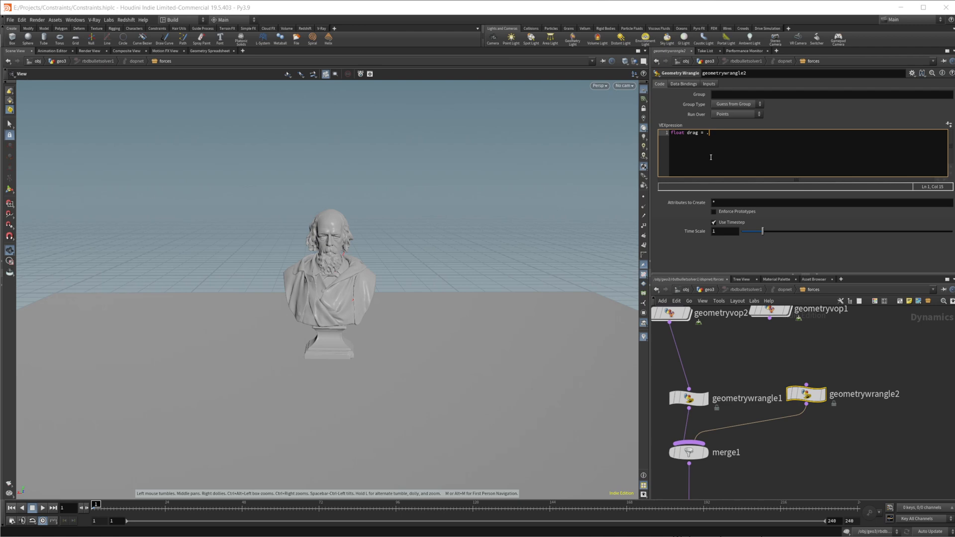
text(05)
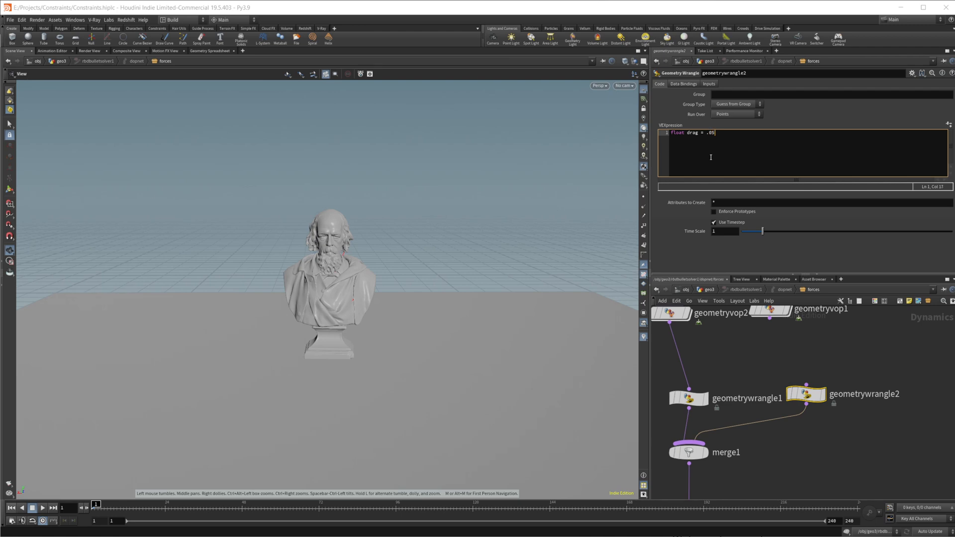
text(;)
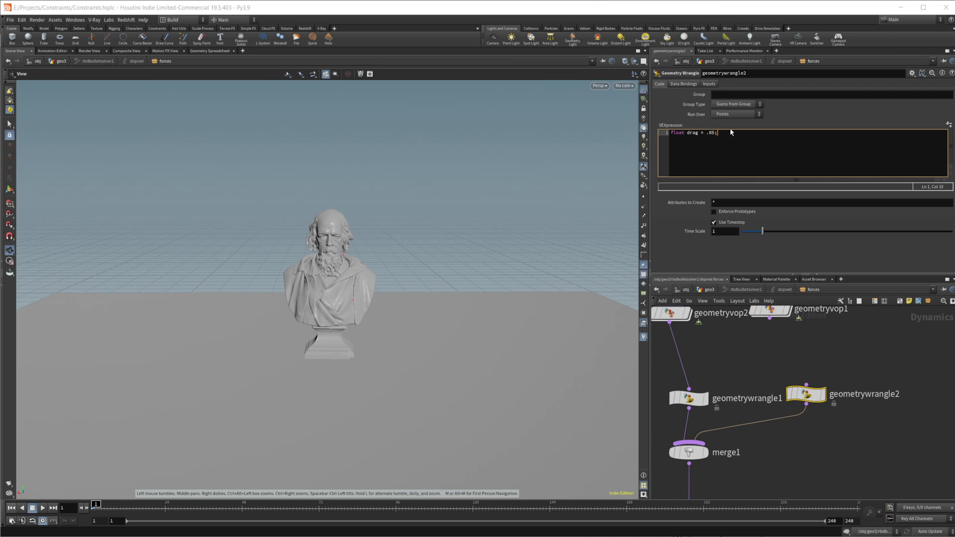
mouse_move(836, 141)
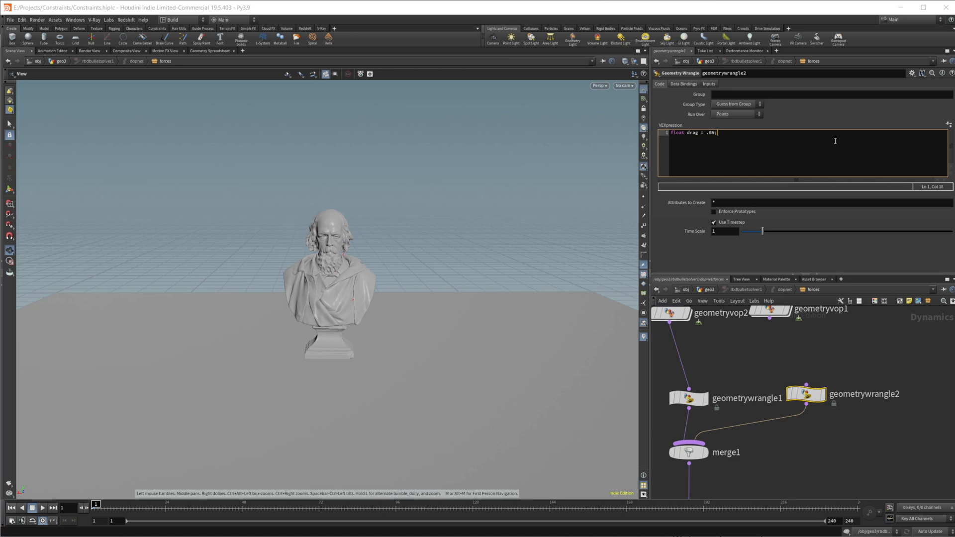
mouse_move(734, 142)
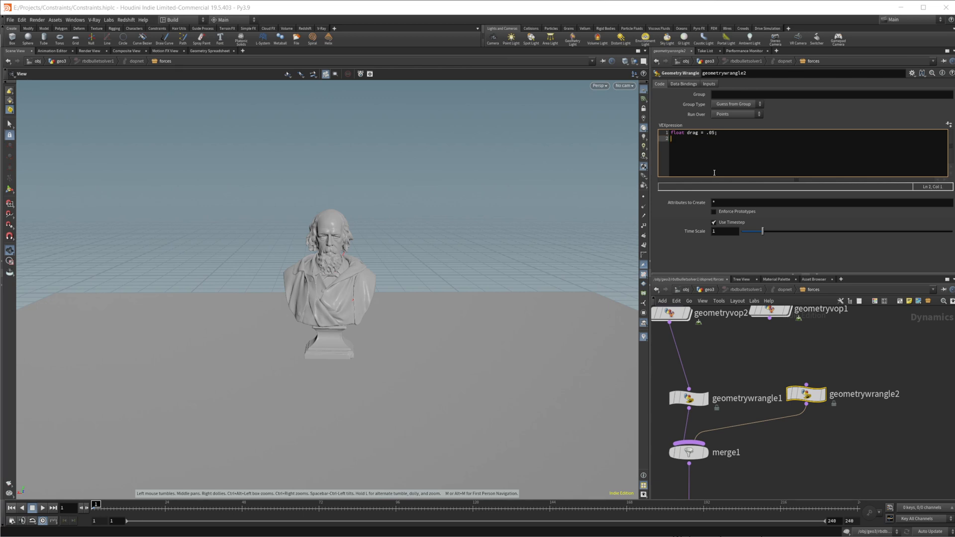
Step: Add a second VEX line 'float angDrag = .2;'
text(float)
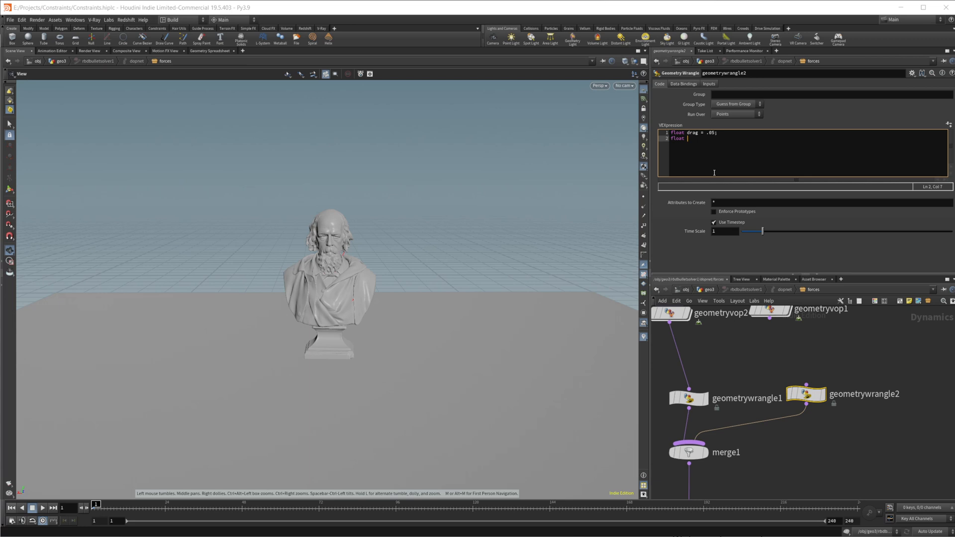
text(ang)
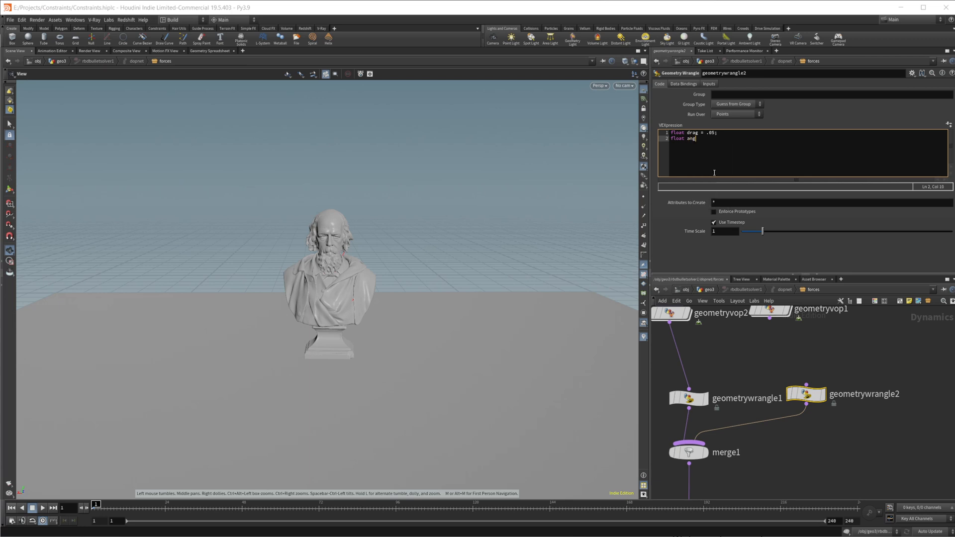
text(rag)
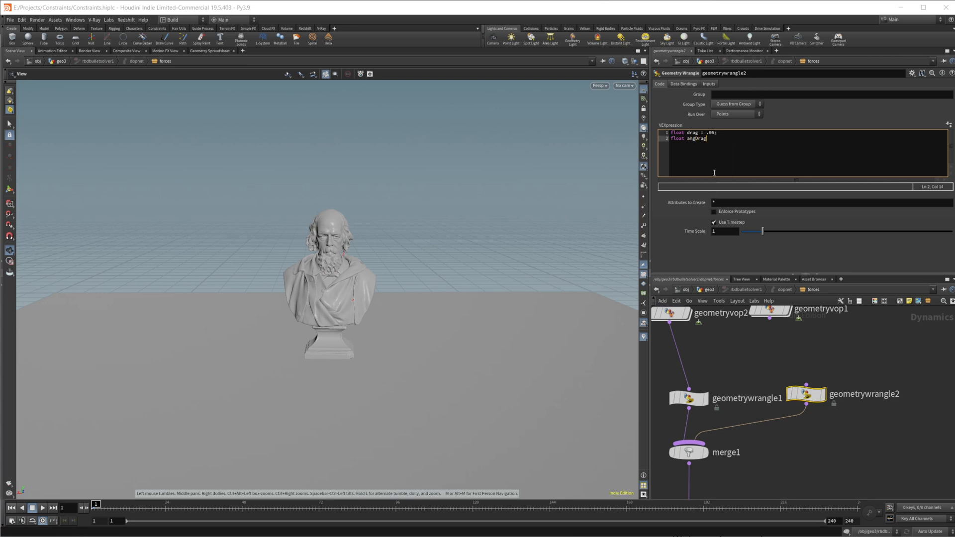
text(=)
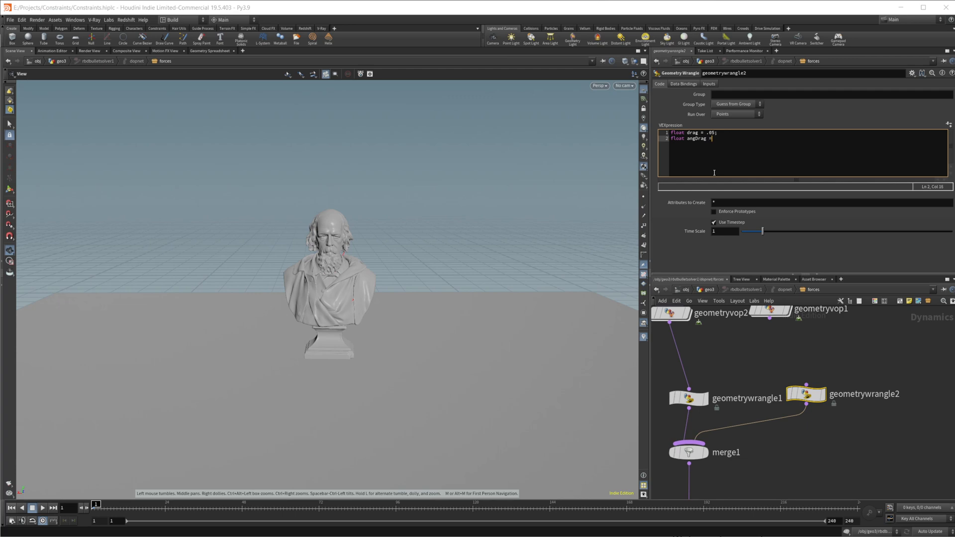
text(.)
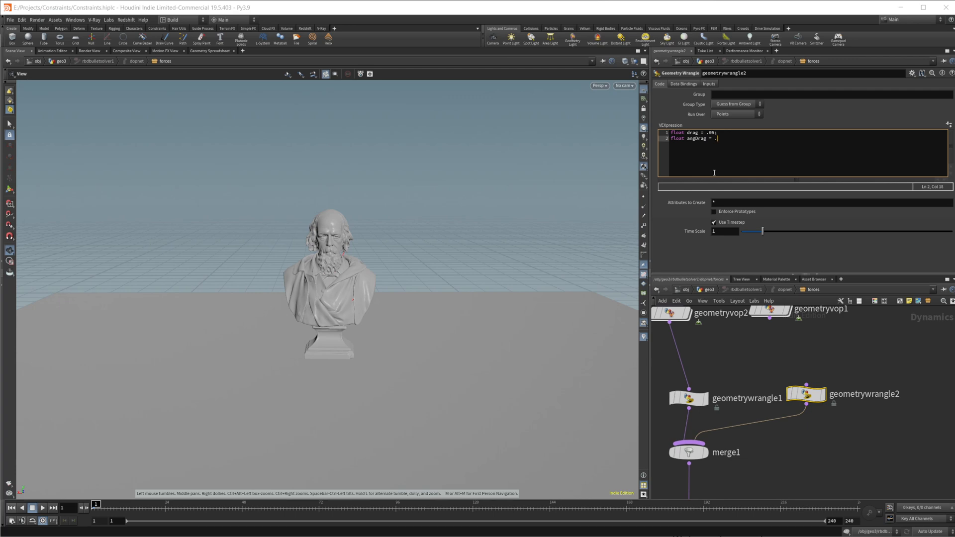
text(2)
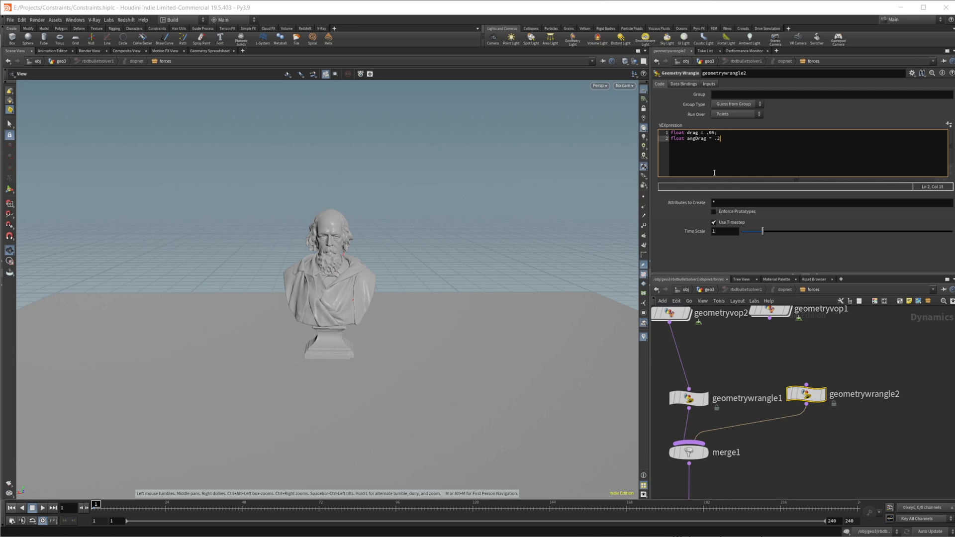
text(;)
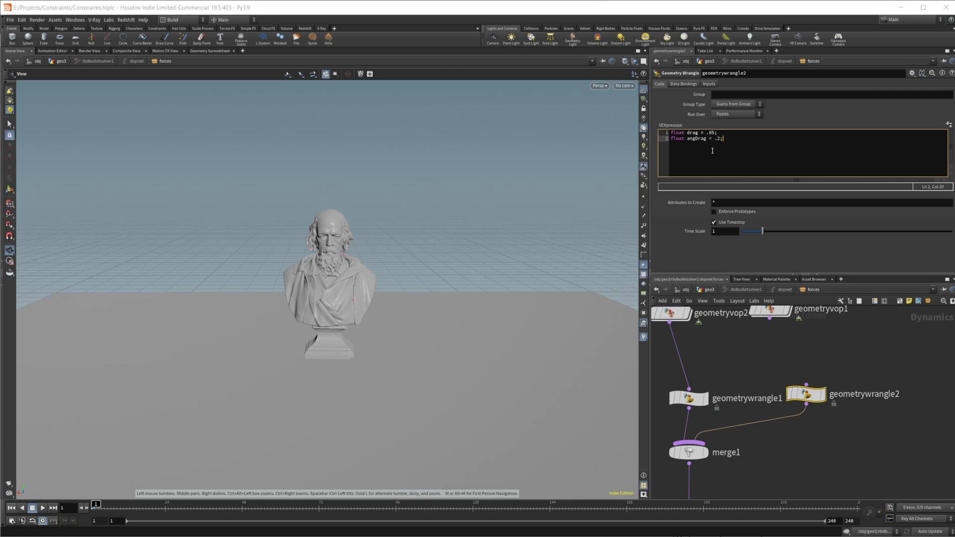
mouse_move(472, 237)
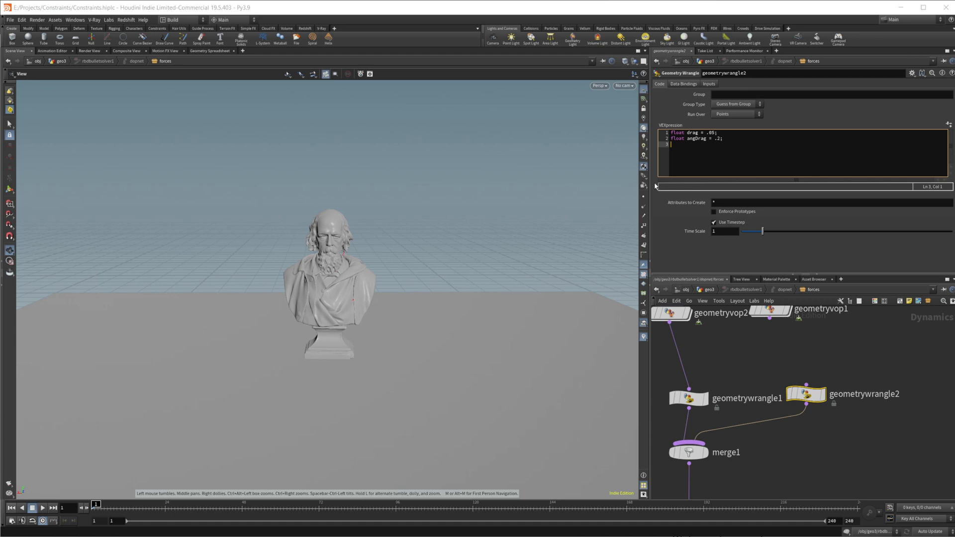
Step: Write 'if(@P.y < 1){ v@v *= (1-drag); }' so velocity is damped below height 1
text(if()
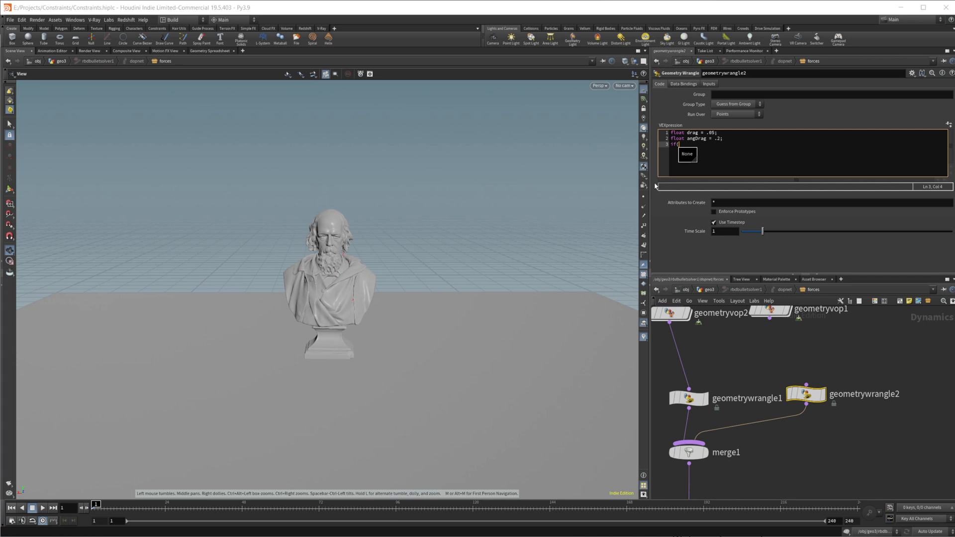
text(@P)
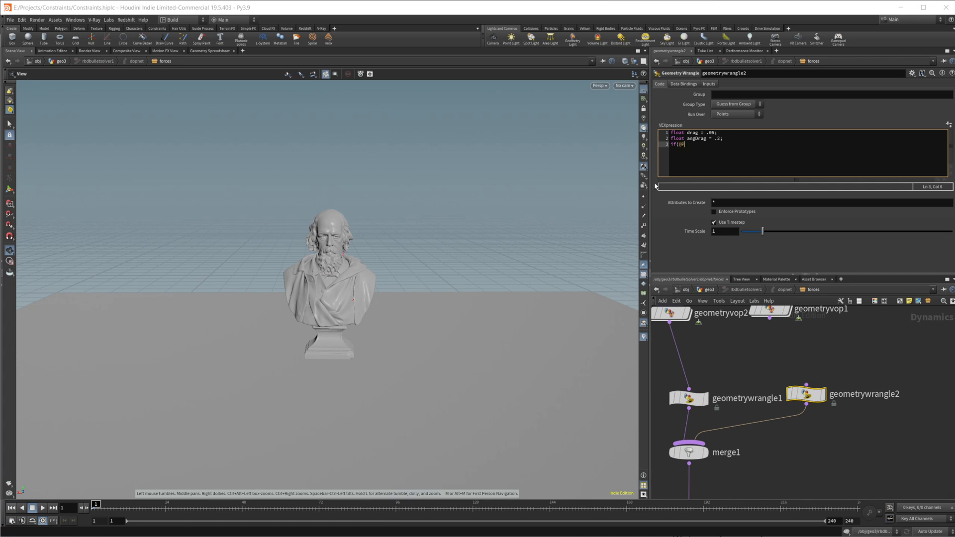
text(.y <)
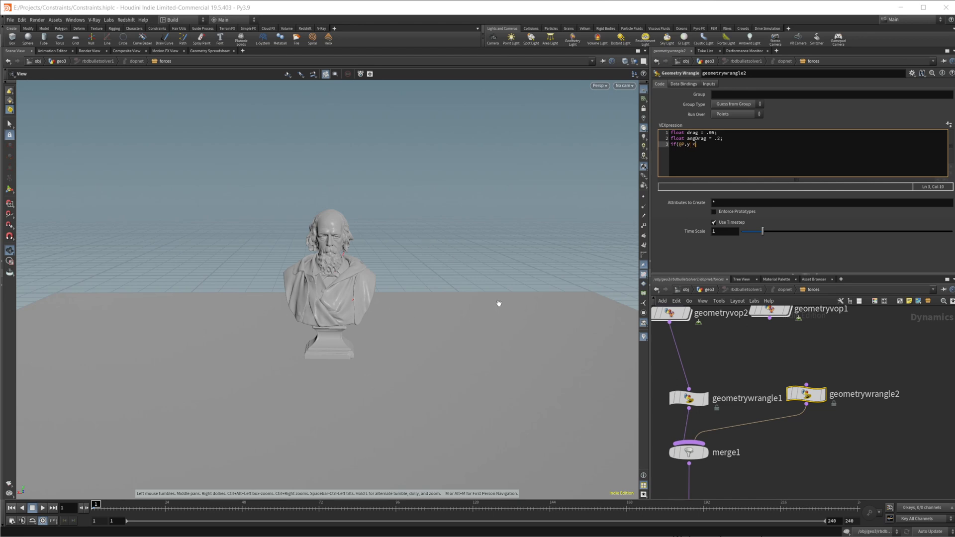
text(1)
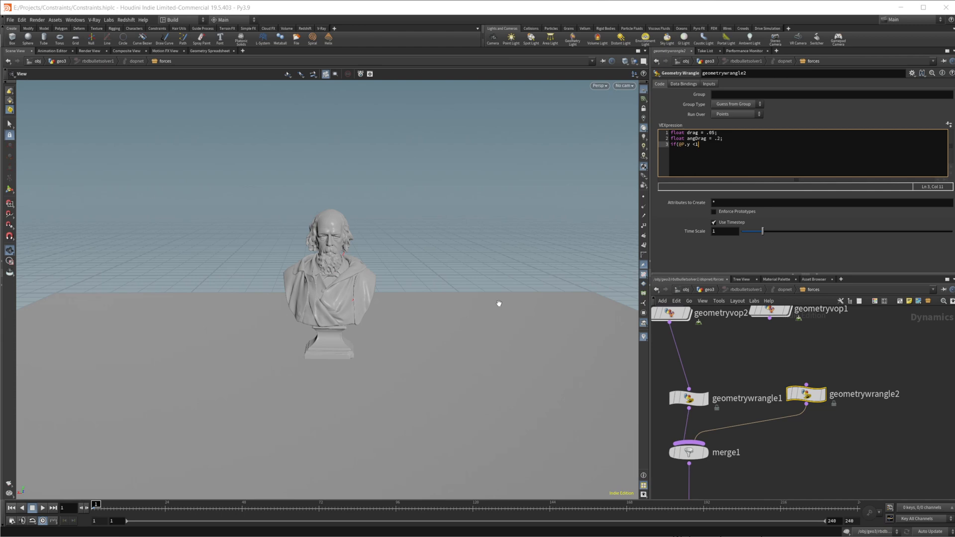
text({)
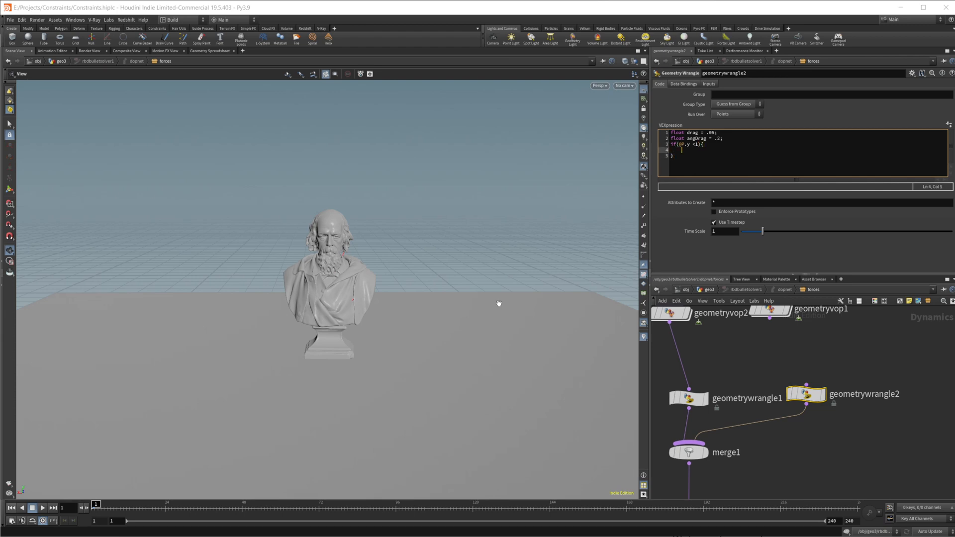
text(v@v *=)
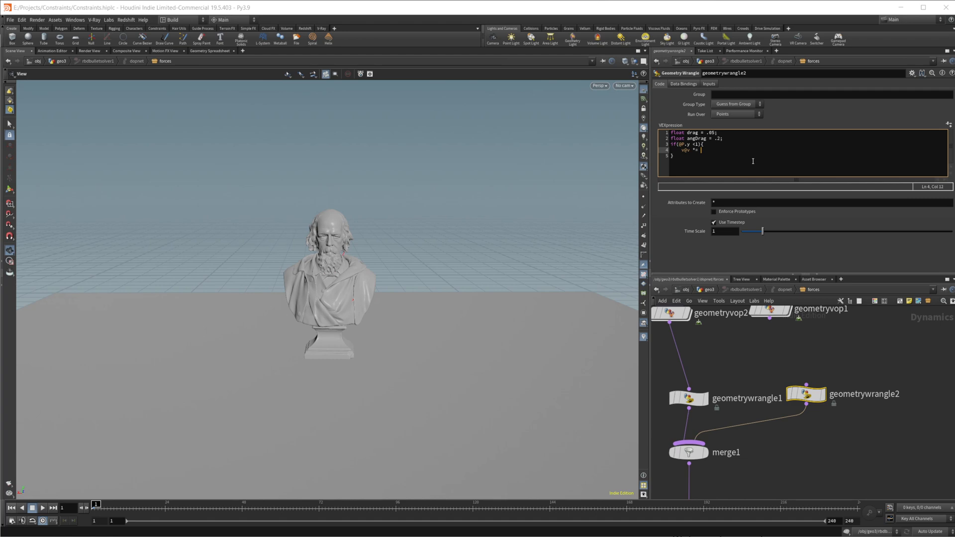
text(()
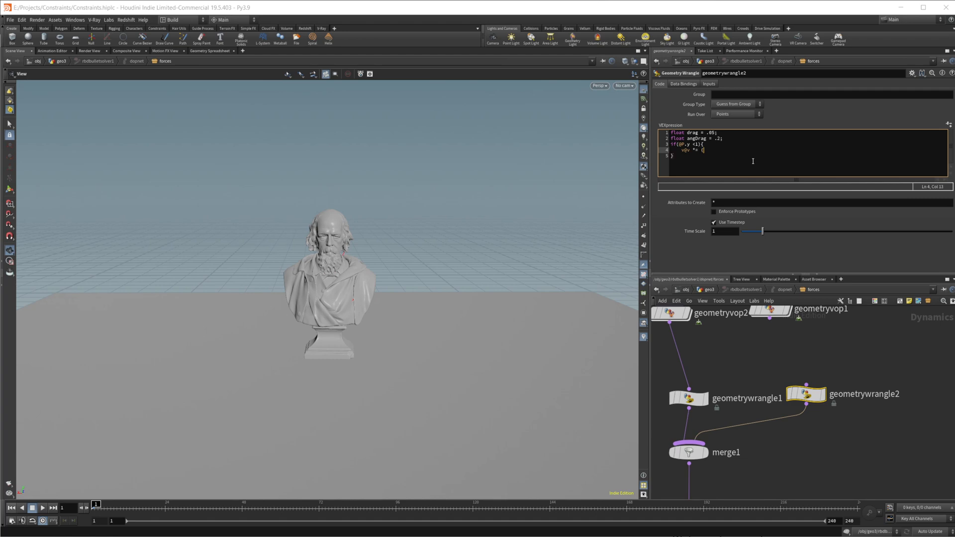
text((1-)
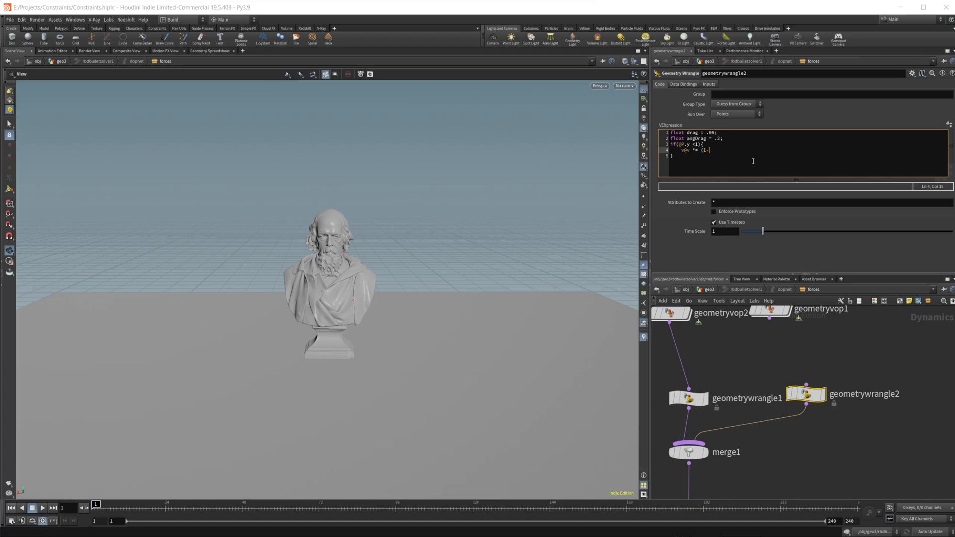
text(drag)
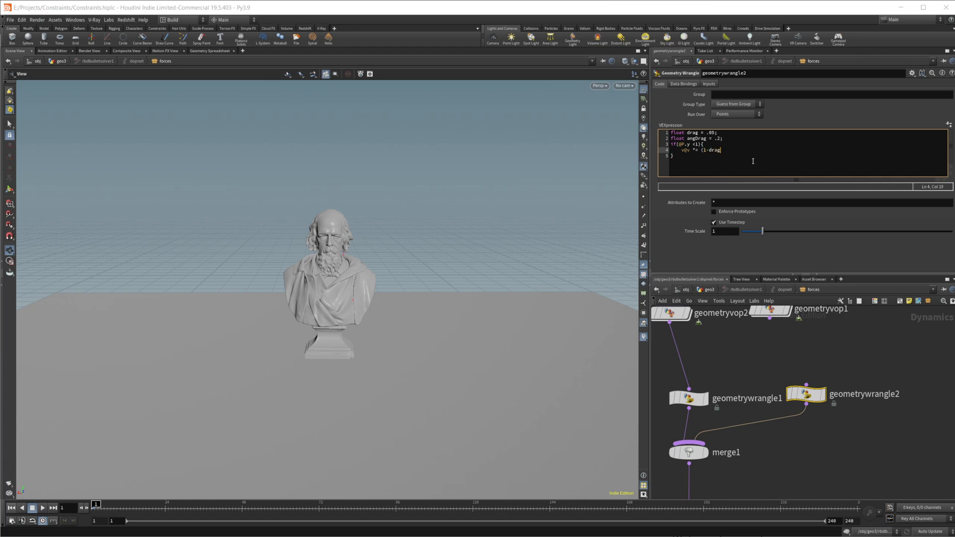
text();)
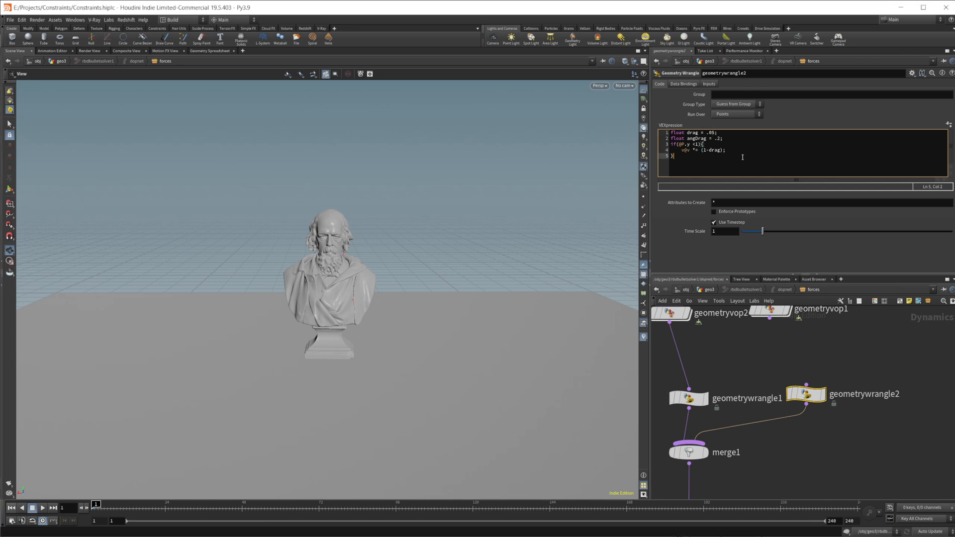
click(710, 149)
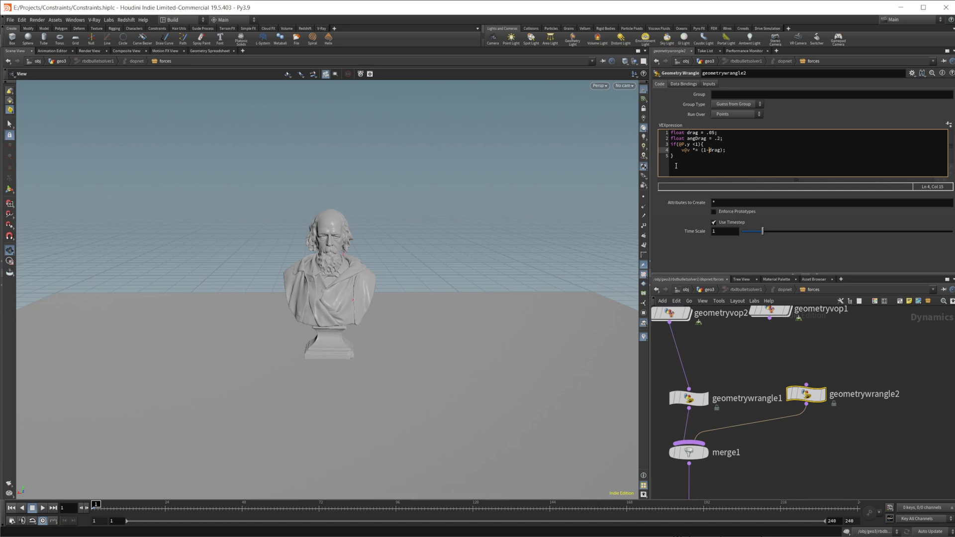
mouse_move(715, 183)
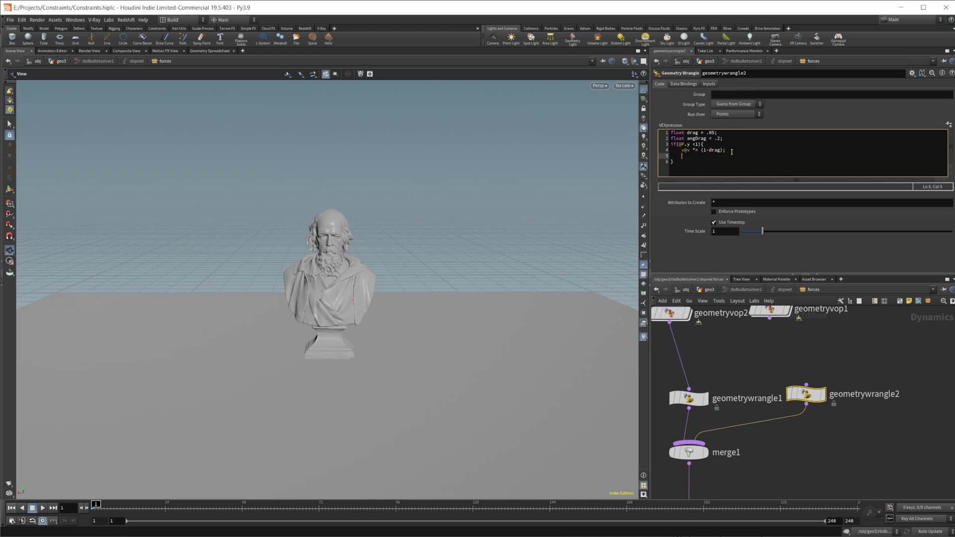
Step: Inside the if block add 'v@w *= (1-angDrag);' to damp angular velocity too
text(v@w *= ()
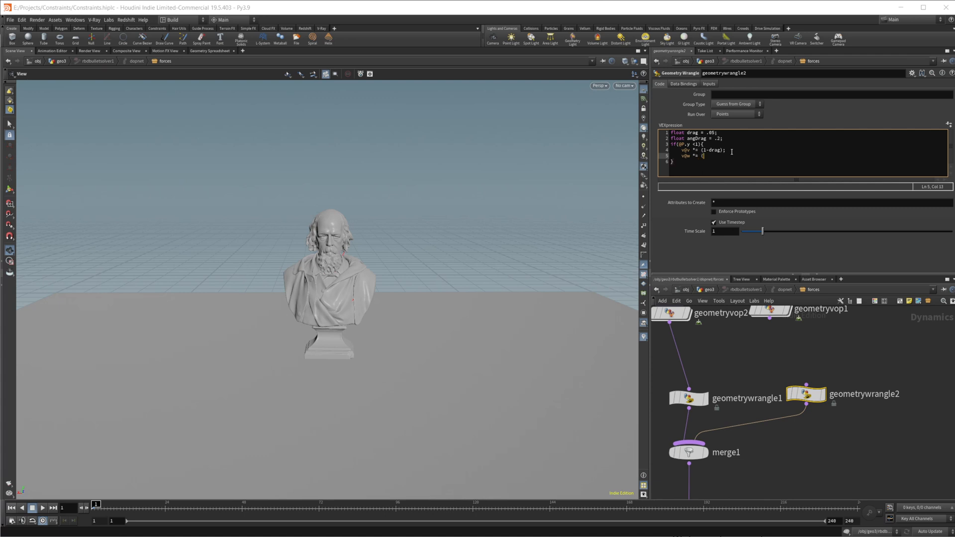
text(1-ang)
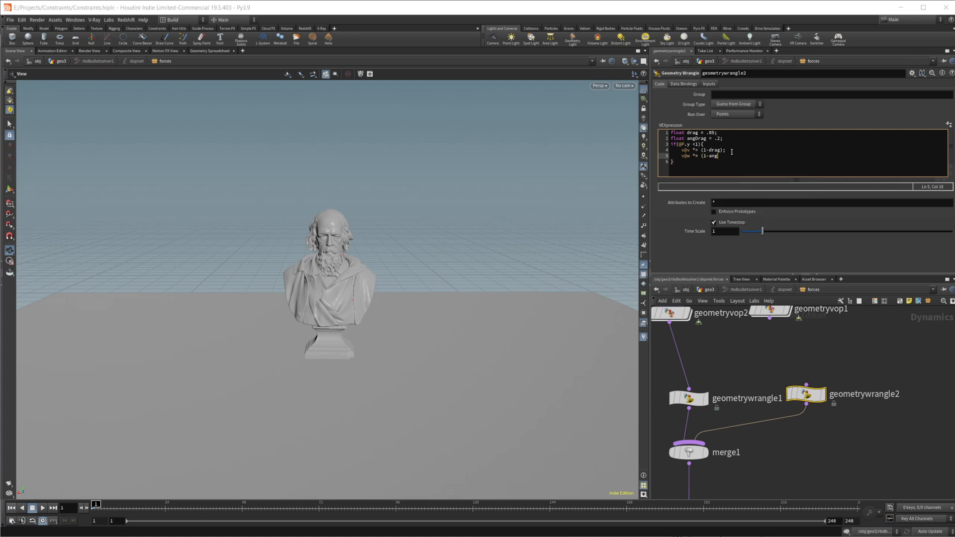
text(Drag);)
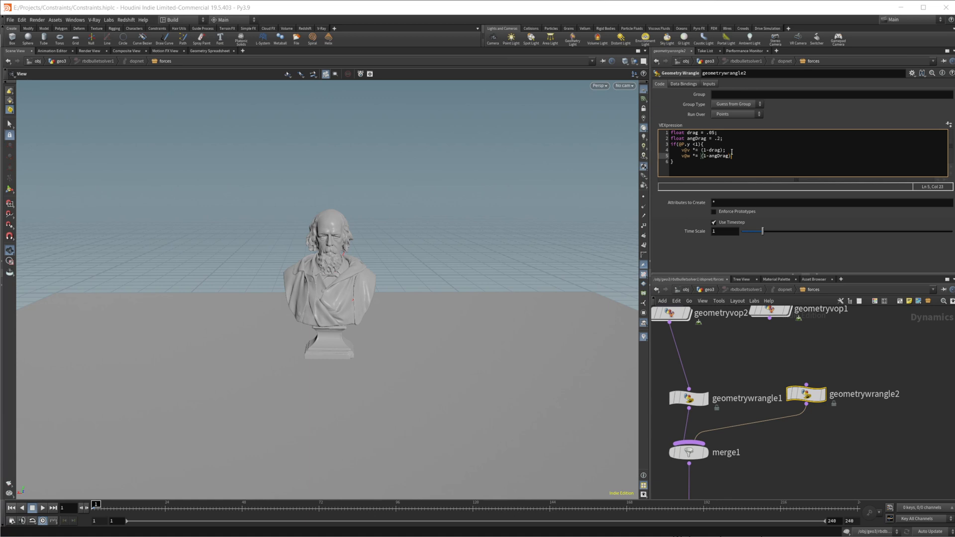
text(;)
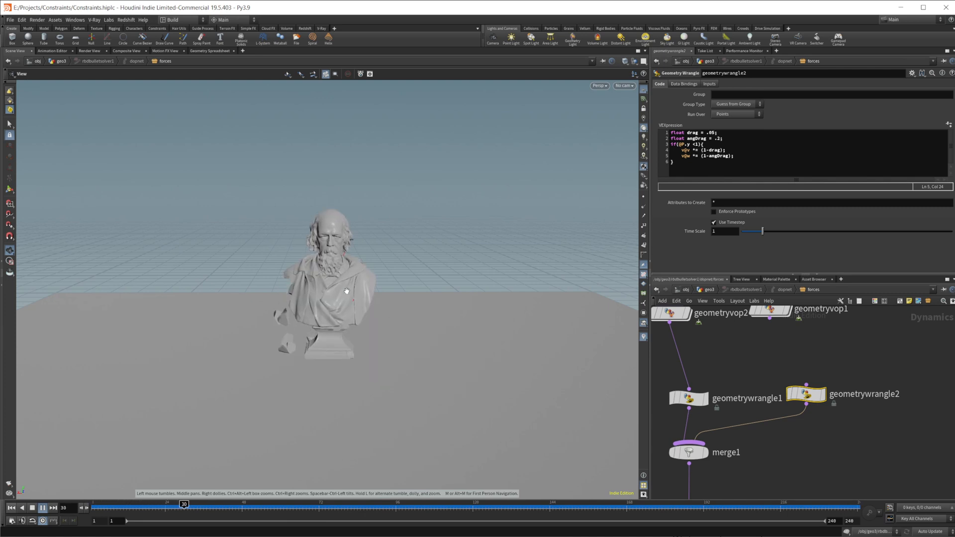
Step: Play the damped sim through the breakup, then rewind to the early frames
click(44, 509)
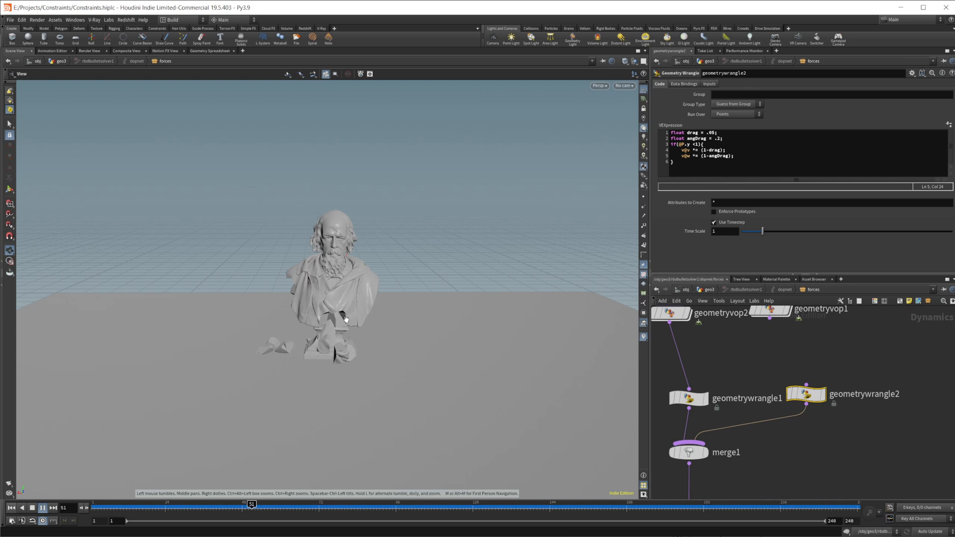
click(314, 505)
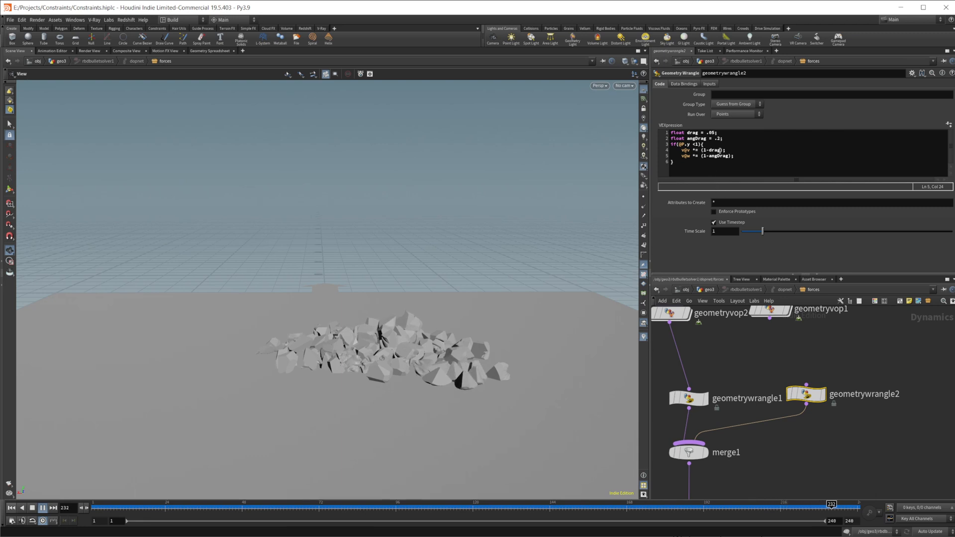
drag(830, 508, 129, 508)
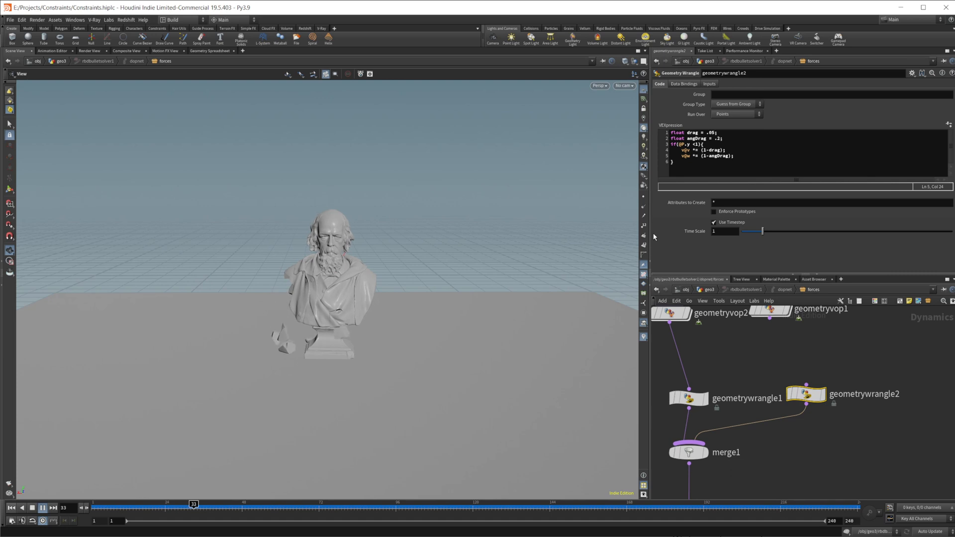
Step: Replay the sim and jump to frame ~238 where the fragments have piled at the base
click(45, 506)
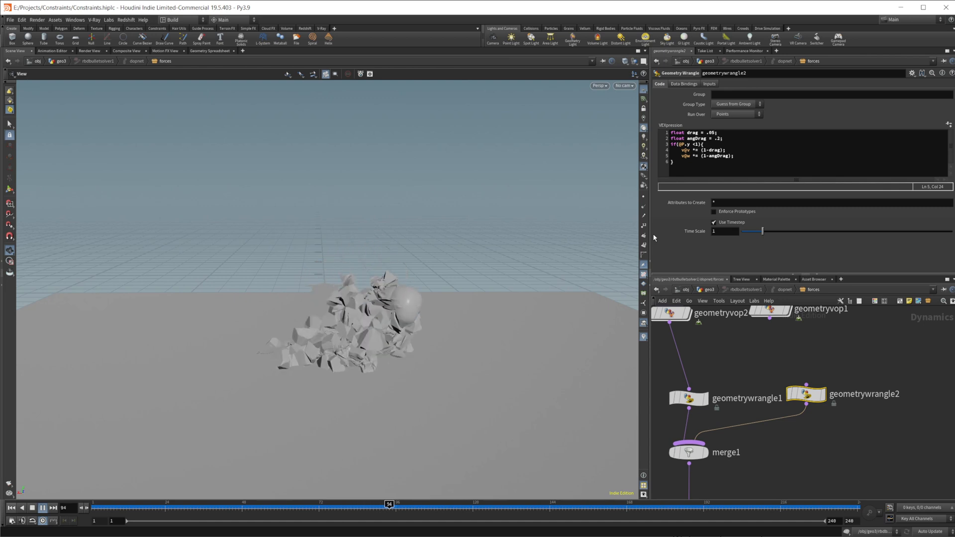
click(44, 508)
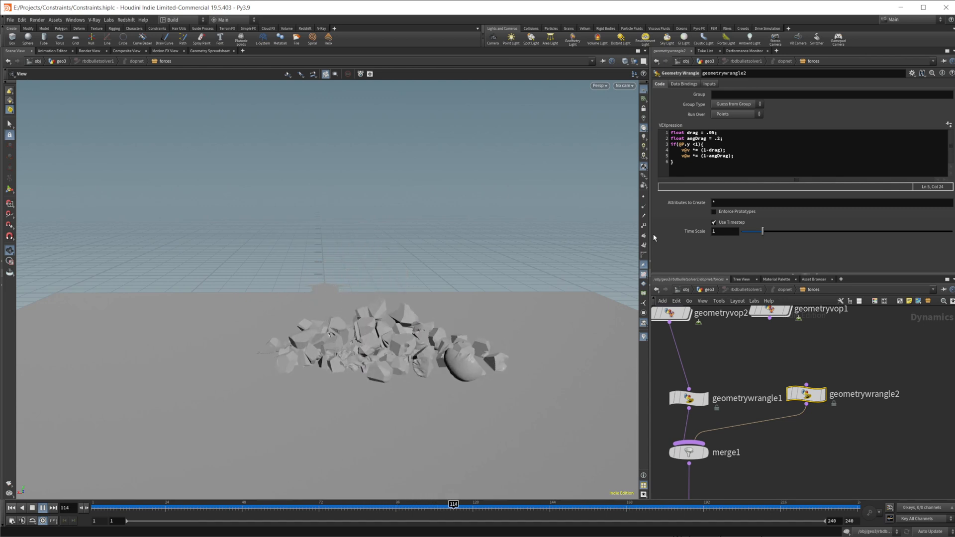
click(44, 507)
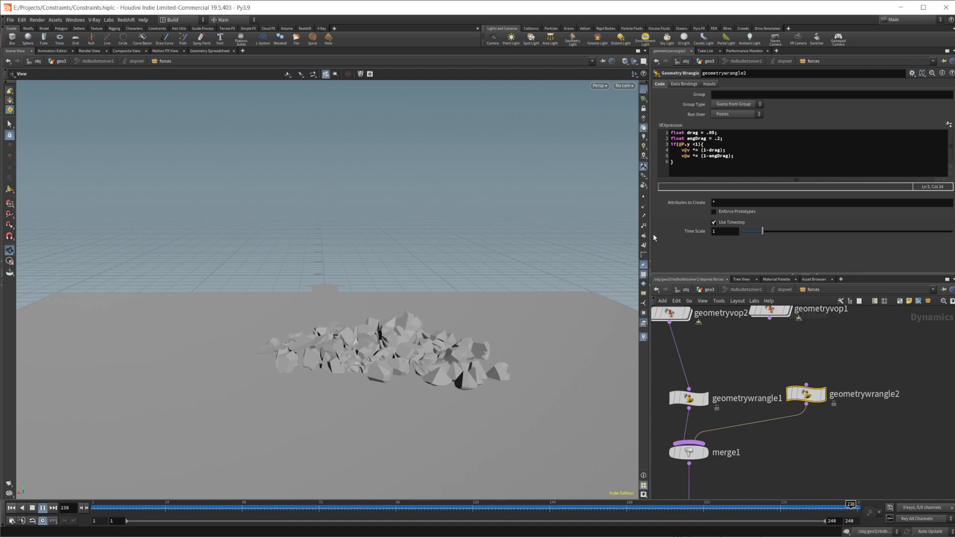
drag(851, 503, 149, 503)
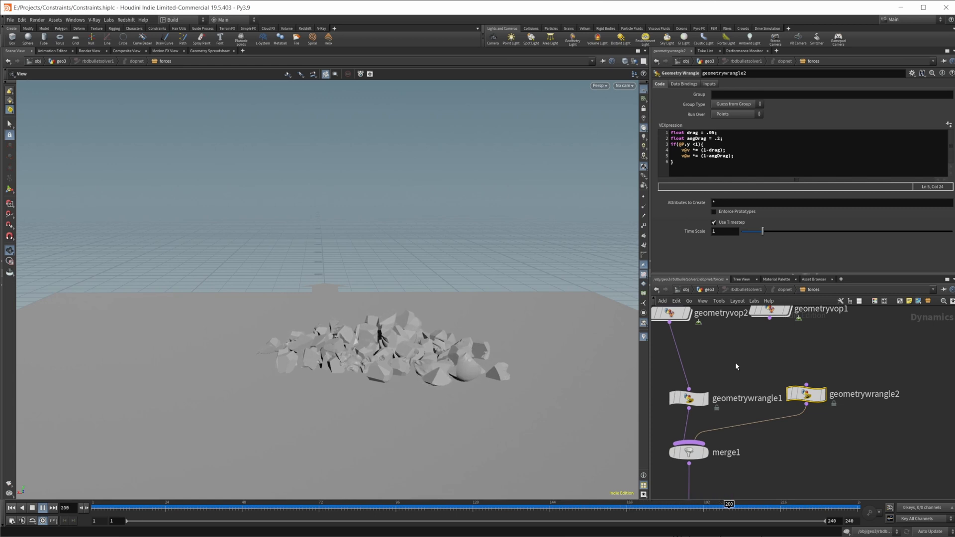
Step: Stop playback and drag the playhead back to the start so the bust is whole again
click(45, 508)
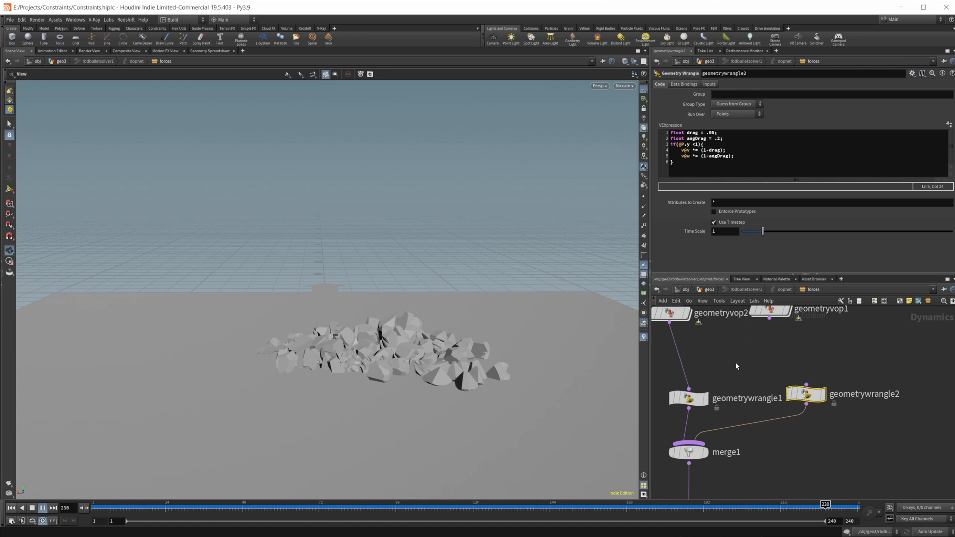
drag(824, 504, 120, 504)
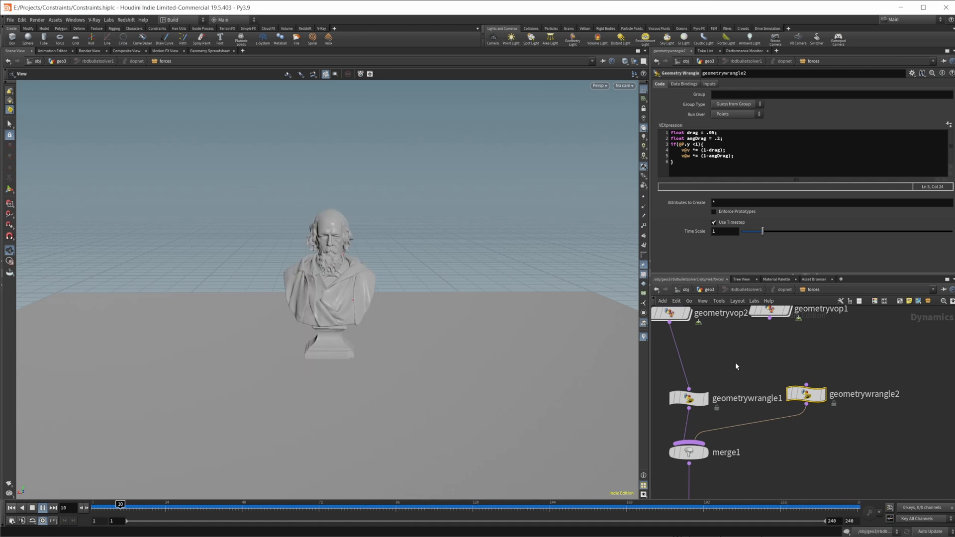